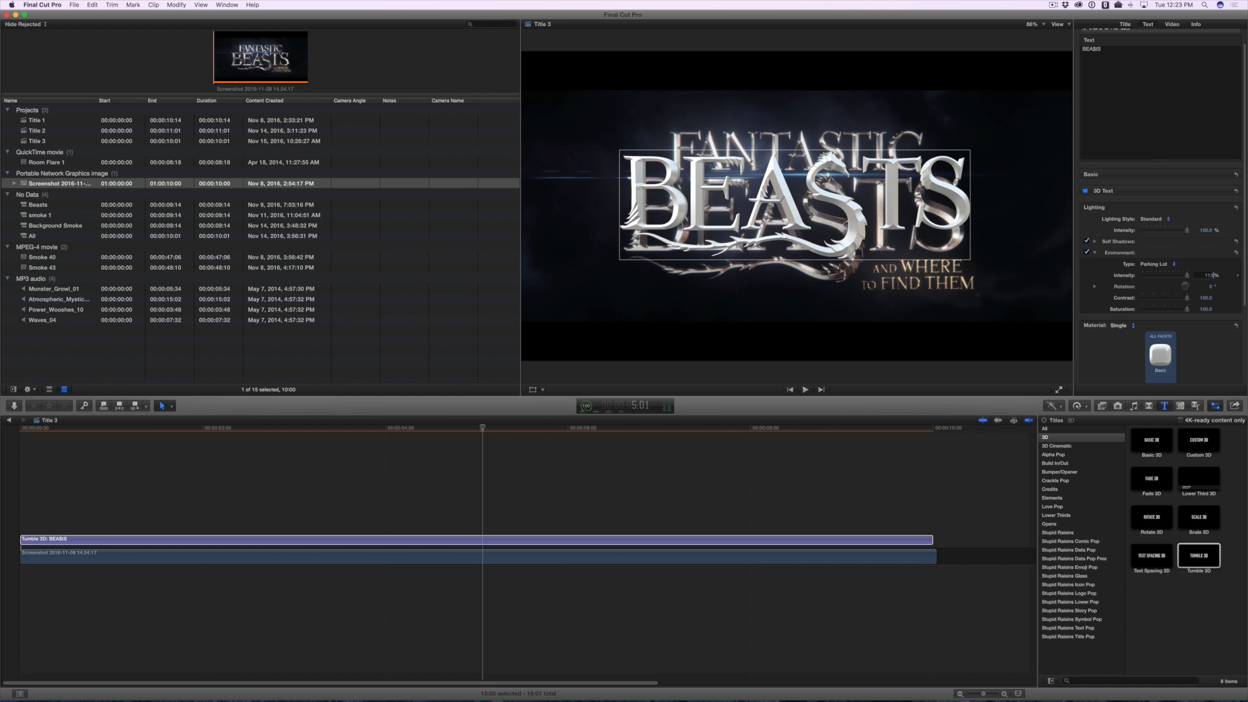
Step: Place the Tumble 3D title reading BEASTS above the Fantastic Beasts reference screenshot
click(1161, 334)
text(fade)
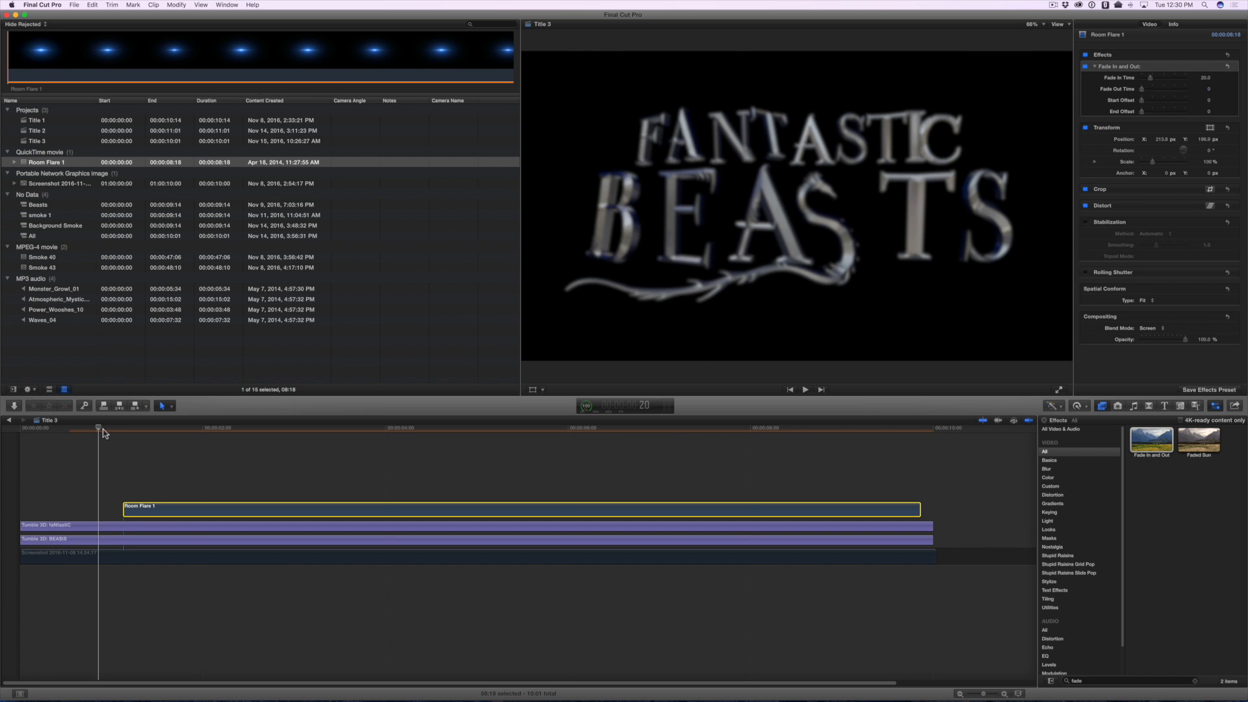
Step: Adjust the Room Flare 1 clip's fade handle so it fades in and out over the titles
drag(123, 506, 95, 506)
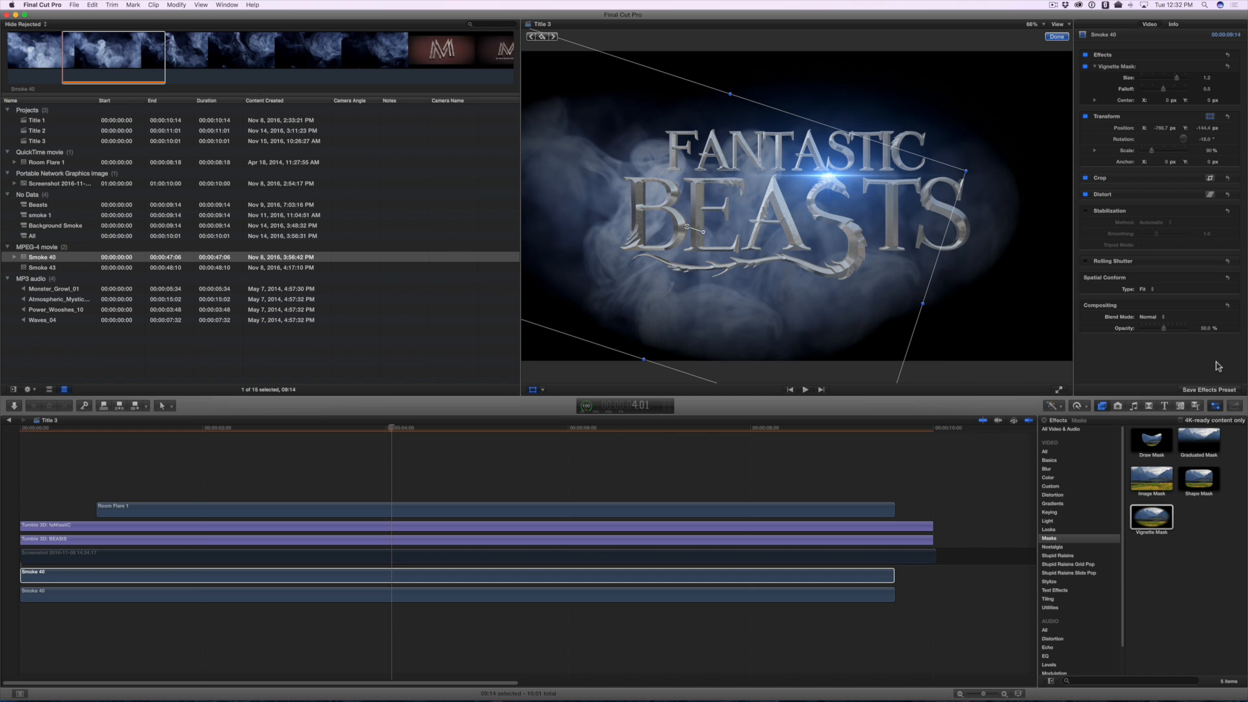
Step: Rotate and reposition the Smoke 40 layer in the viewer so the smoke wraps around the title
drag(701, 232, 673, 251)
text(All T)
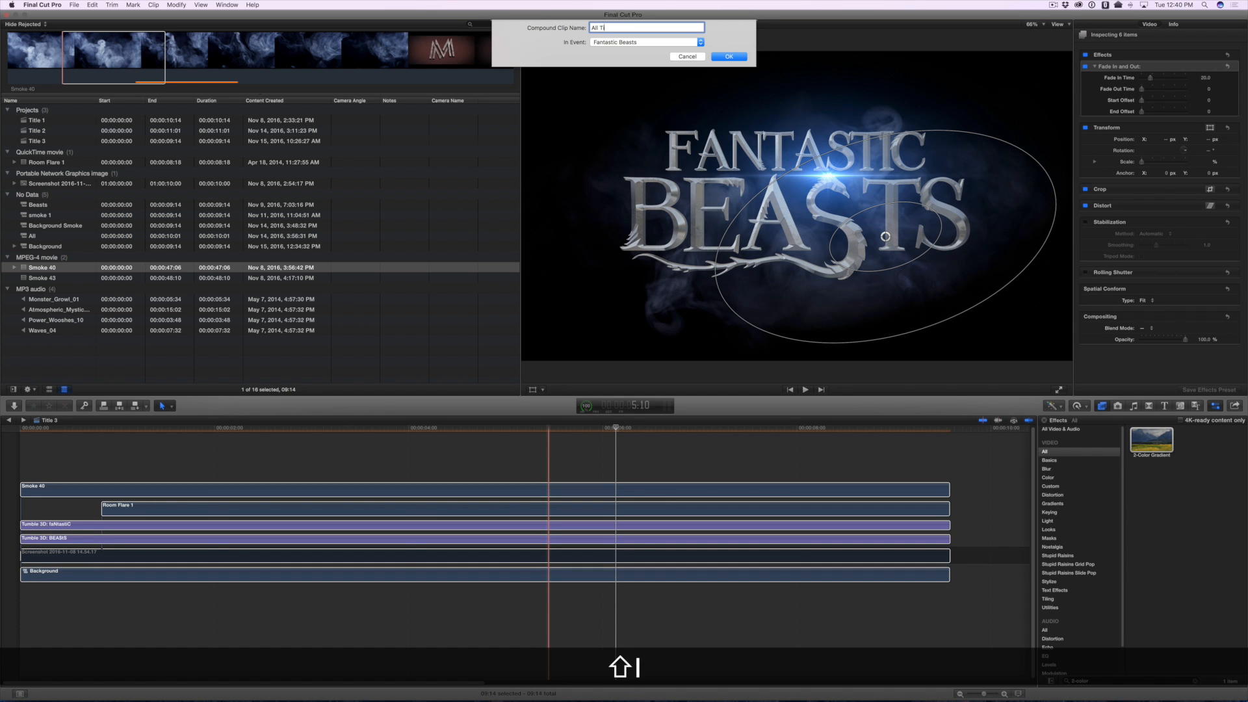
Step: Confirm the new compound clip 'All Titles' in the Fantastic Beasts event
click(727, 56)
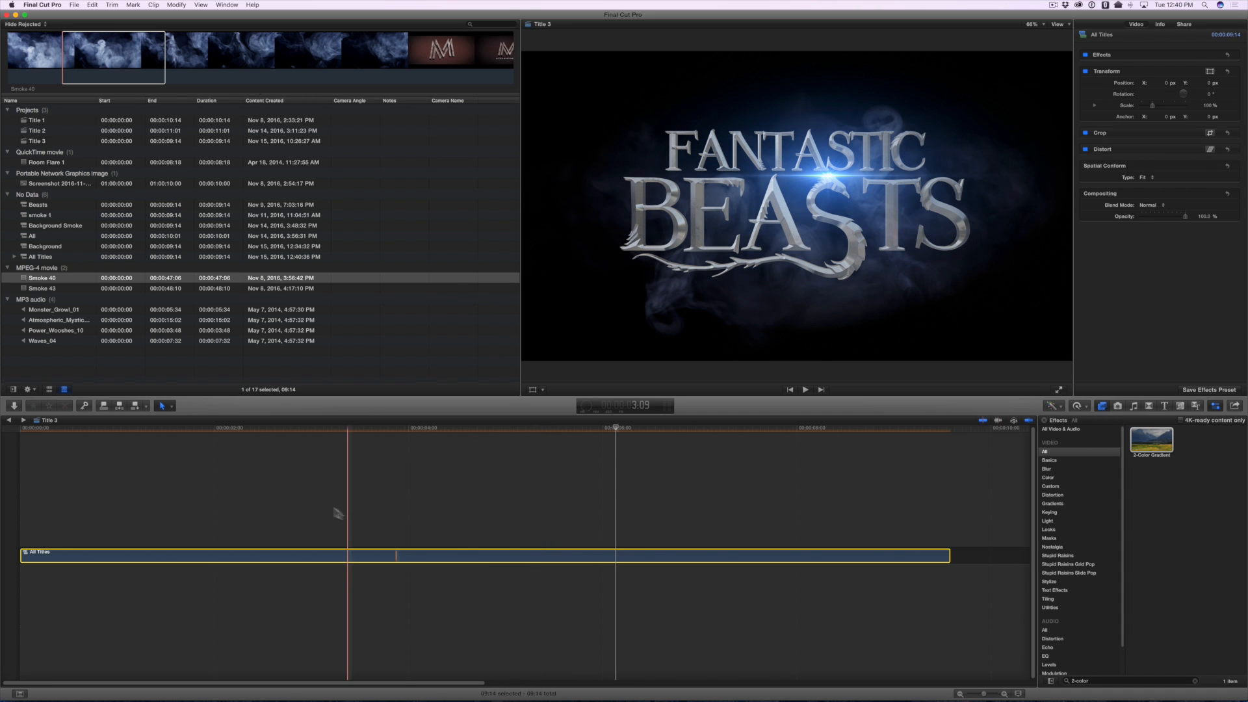